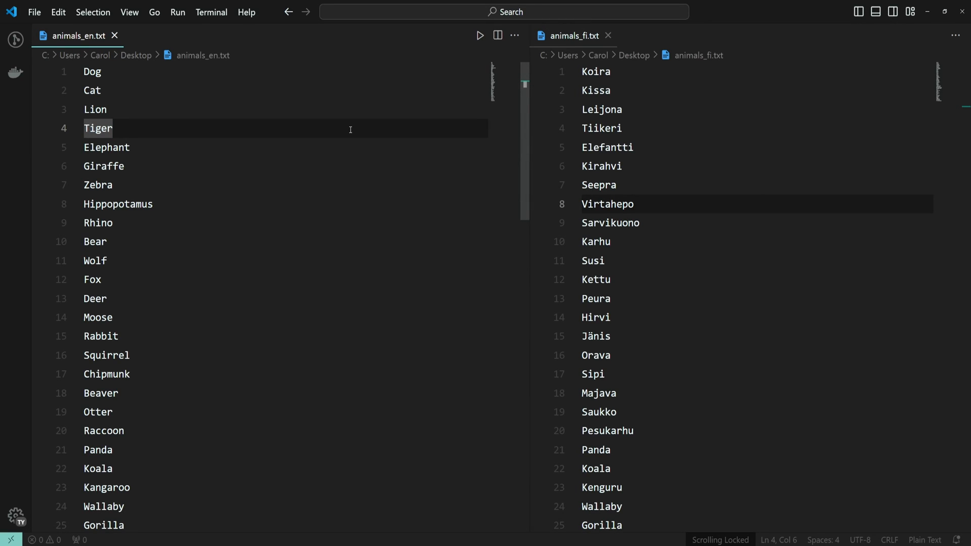
# Scroll the animal lists down several times and back up a little
pyautogui.scroll(-3)
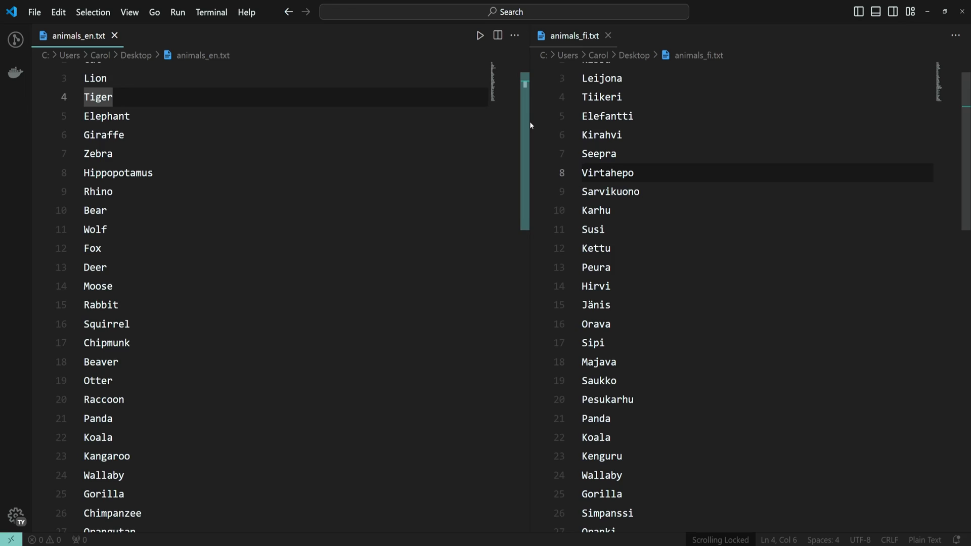
pyautogui.scroll(-3)
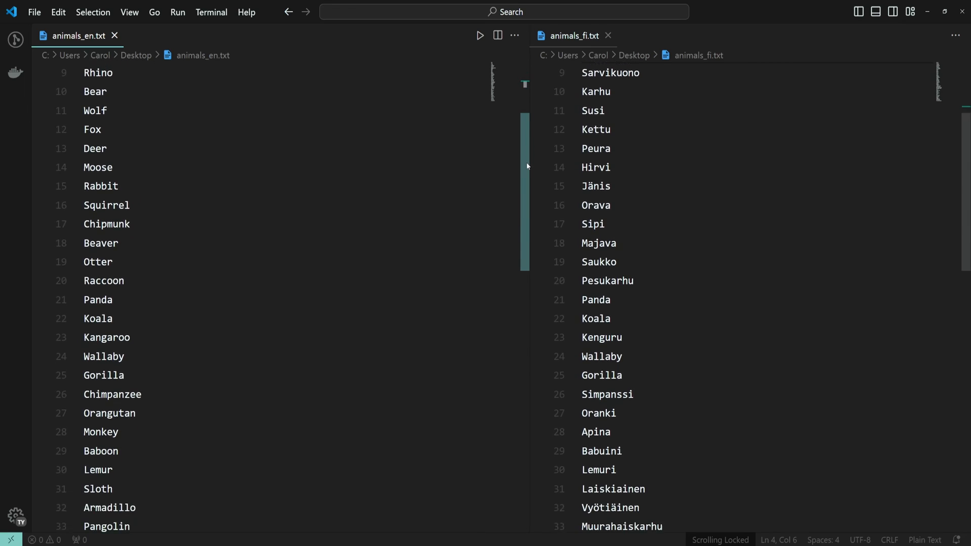
pyautogui.scroll(-3)
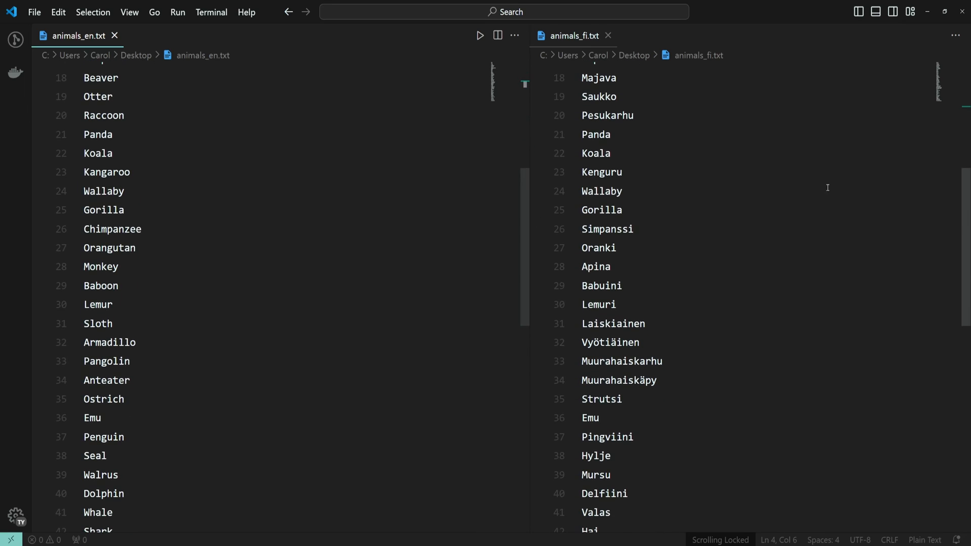
pyautogui.scroll(-3)
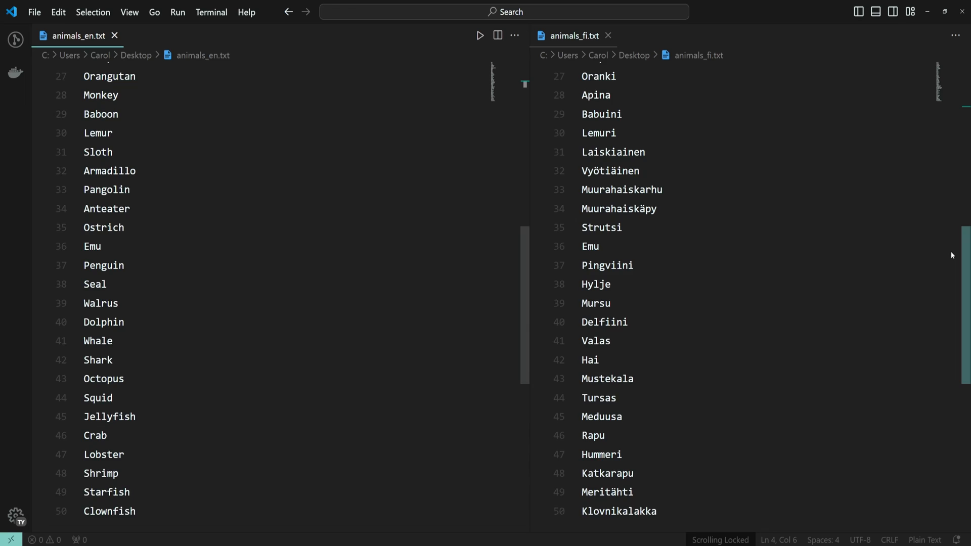
pyautogui.scroll(-3)
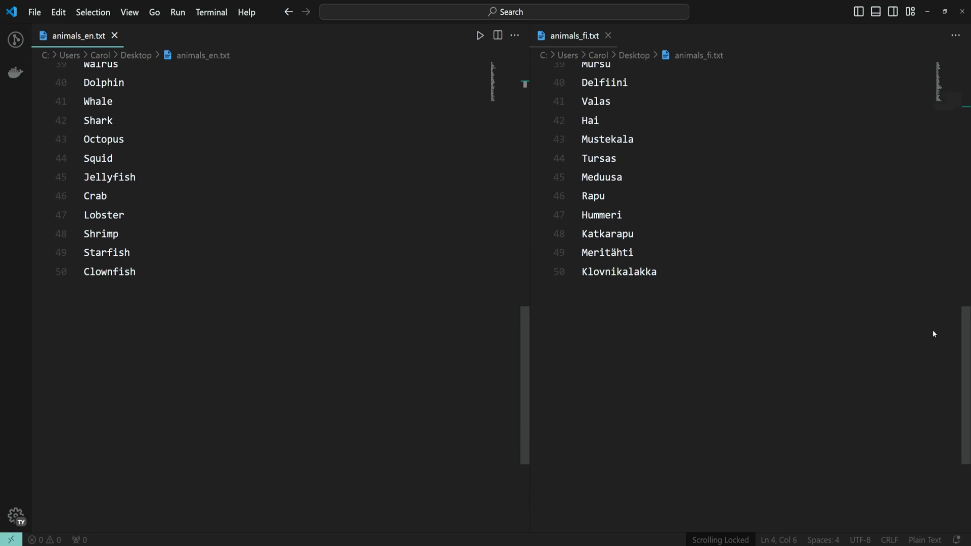
pyautogui.scroll(3)
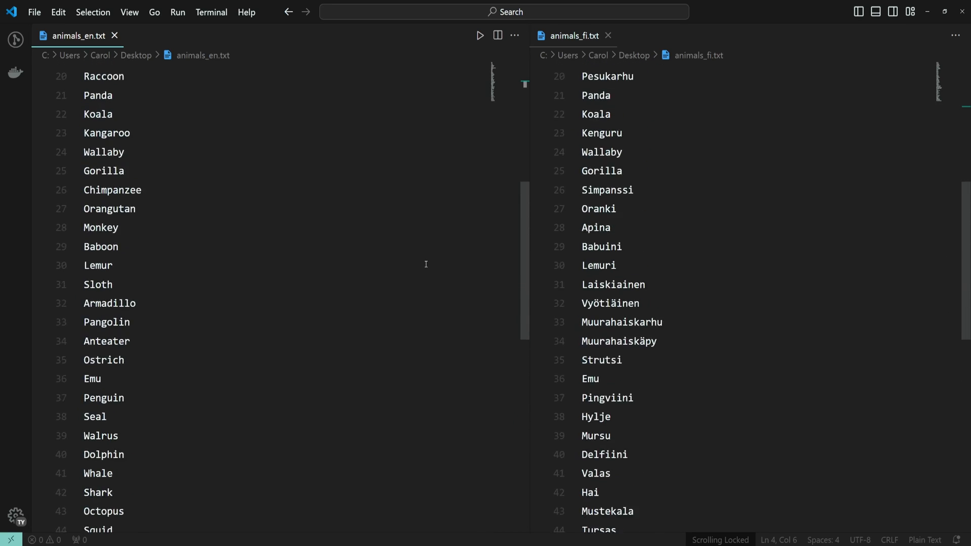
# Run 'View: Toggle Locked Scrolling Across Editors' from the command palette
pyautogui.press('ctrl+shift+p')
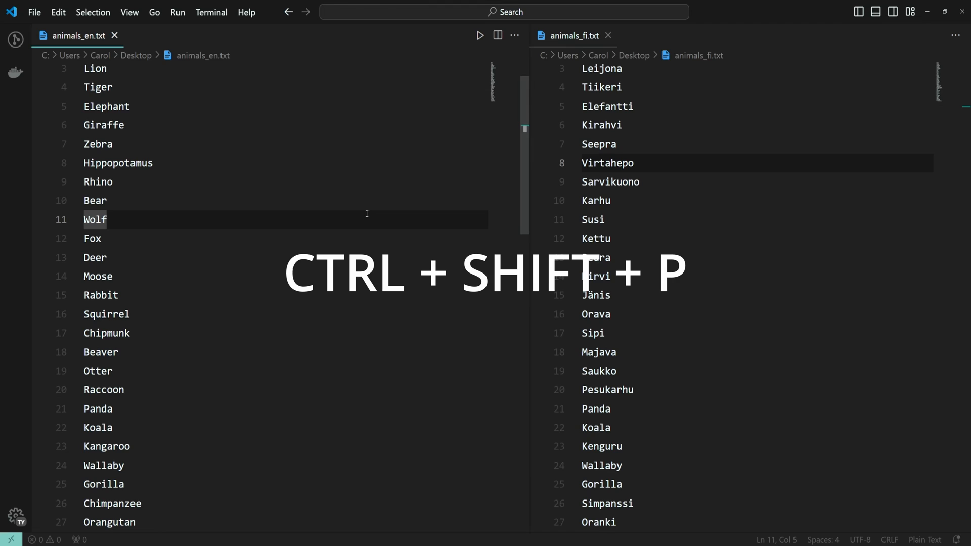
pyautogui.press('Ctrl+Shift+P')
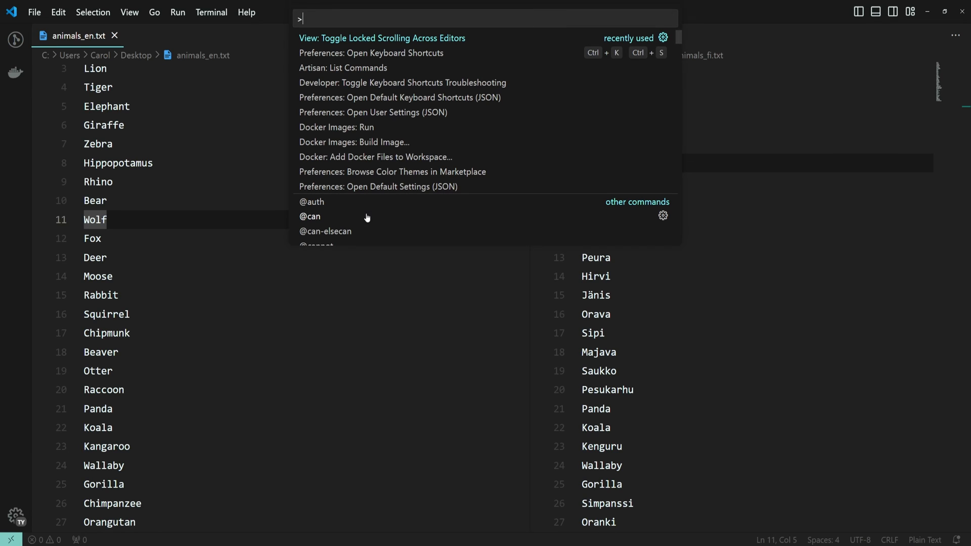
pyautogui.write('locked sc')
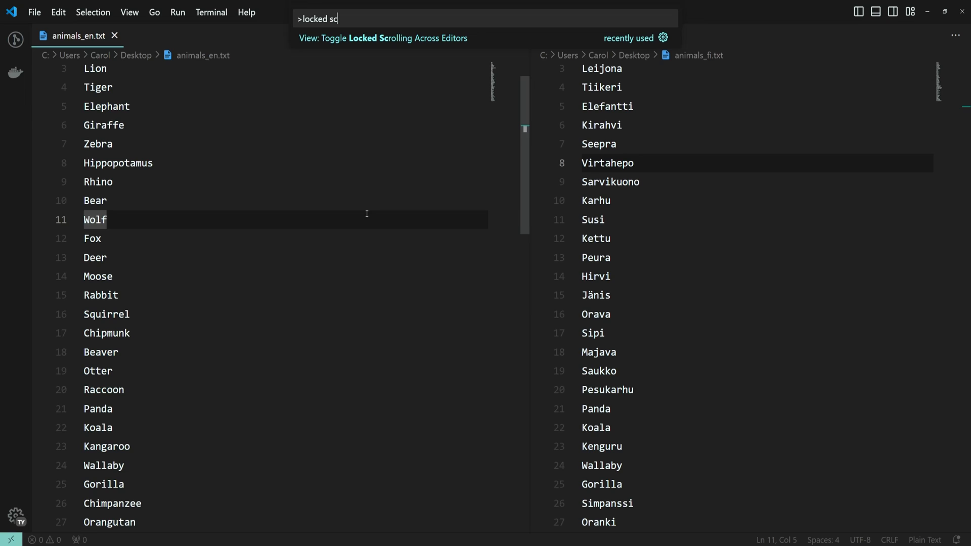
pyautogui.write('rol')
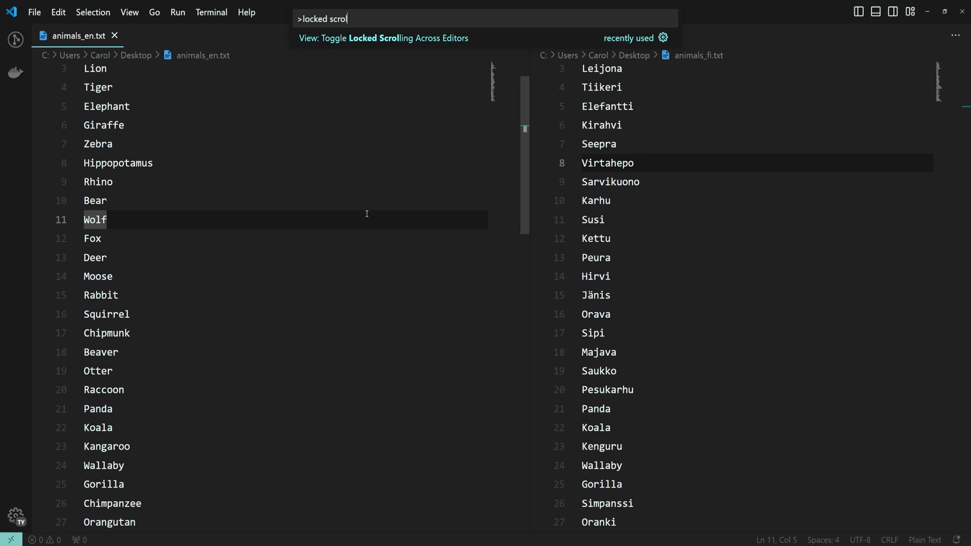
pyautogui.click(383, 38)
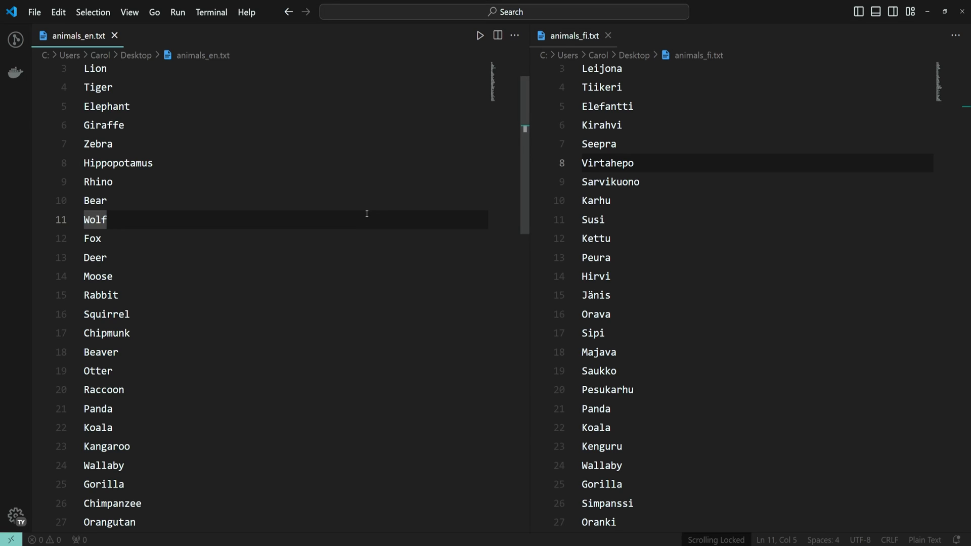
pyautogui.scroll(-3)
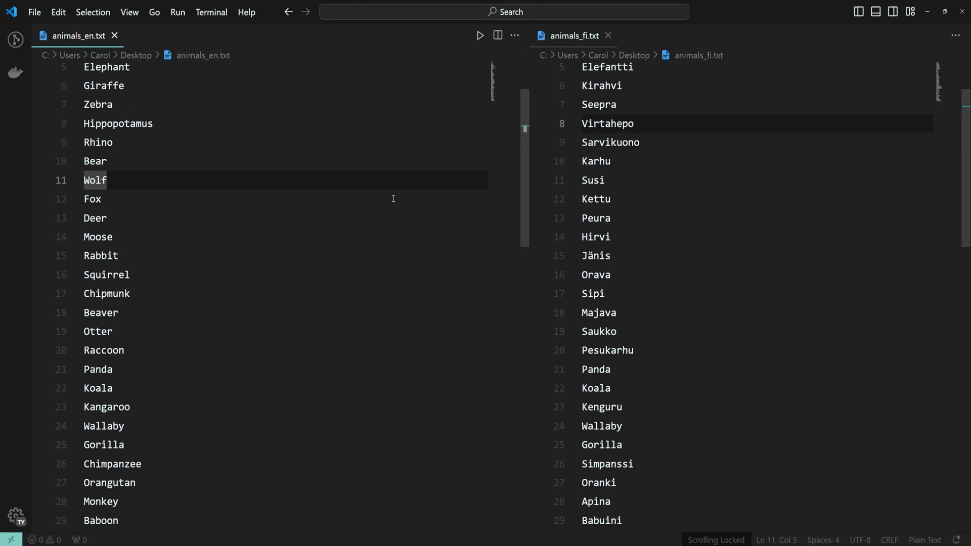
pyautogui.scroll(-3)
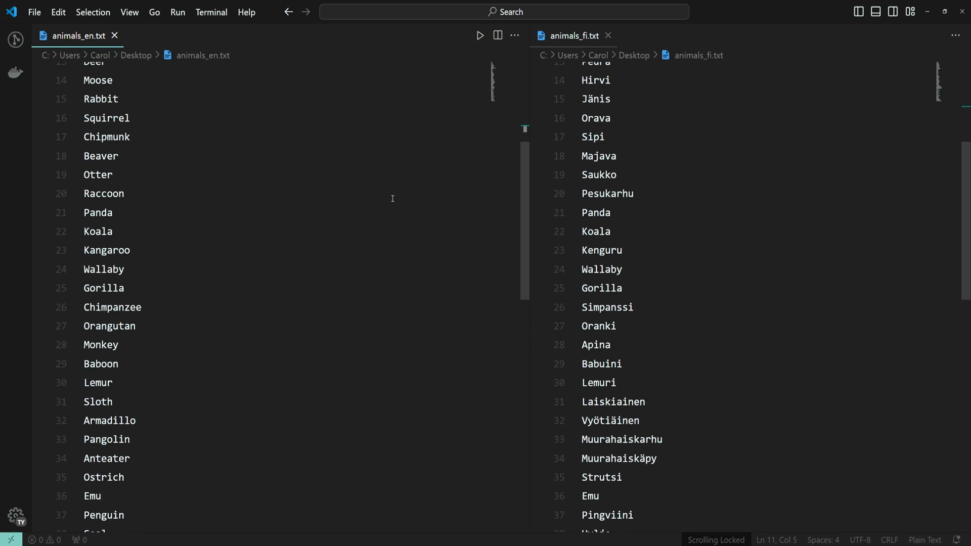
pyautogui.scroll(-3)
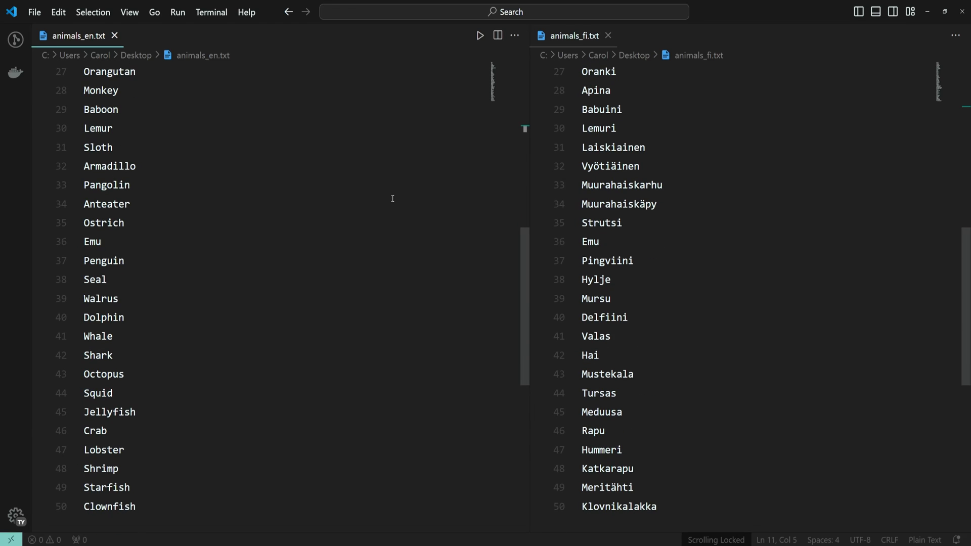
pyautogui.scroll(-3)
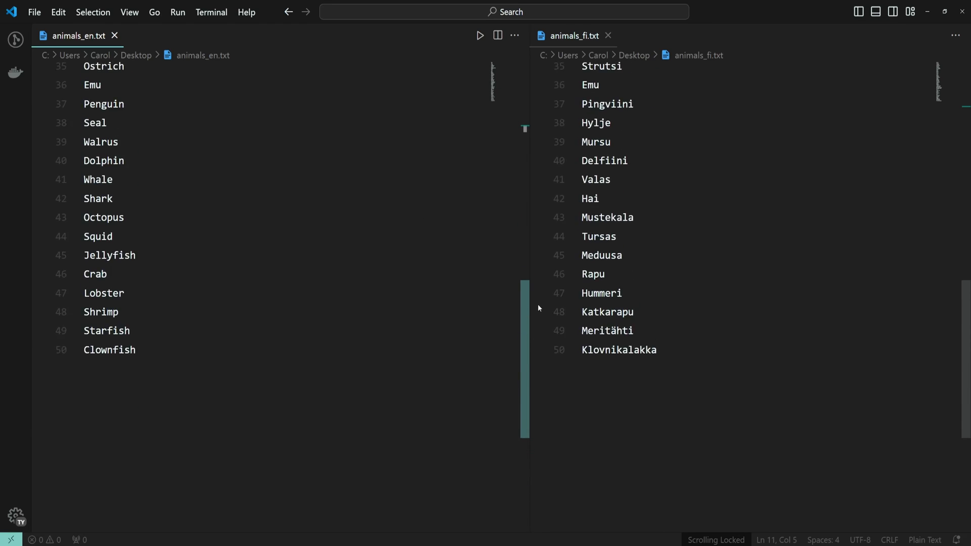
pyautogui.scroll(3)
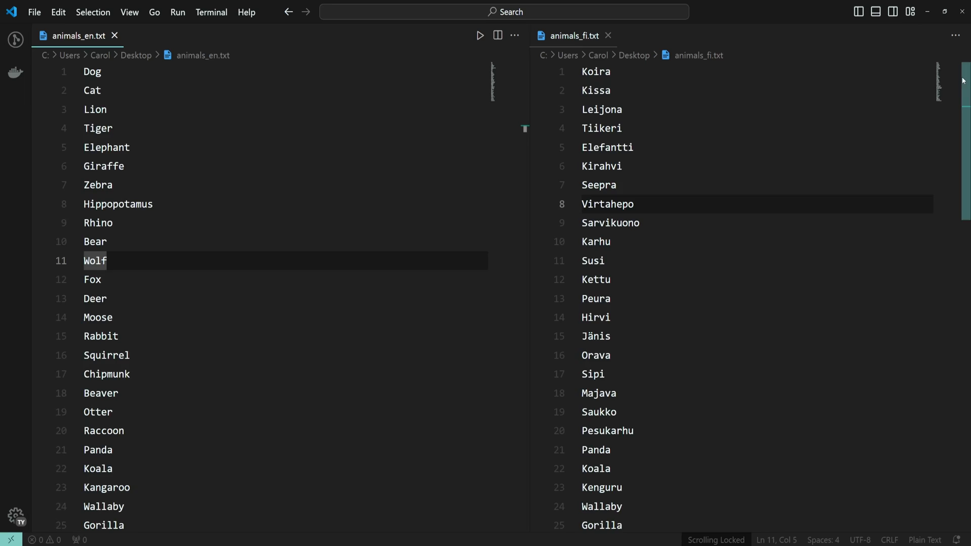
pyautogui.scroll(-3)
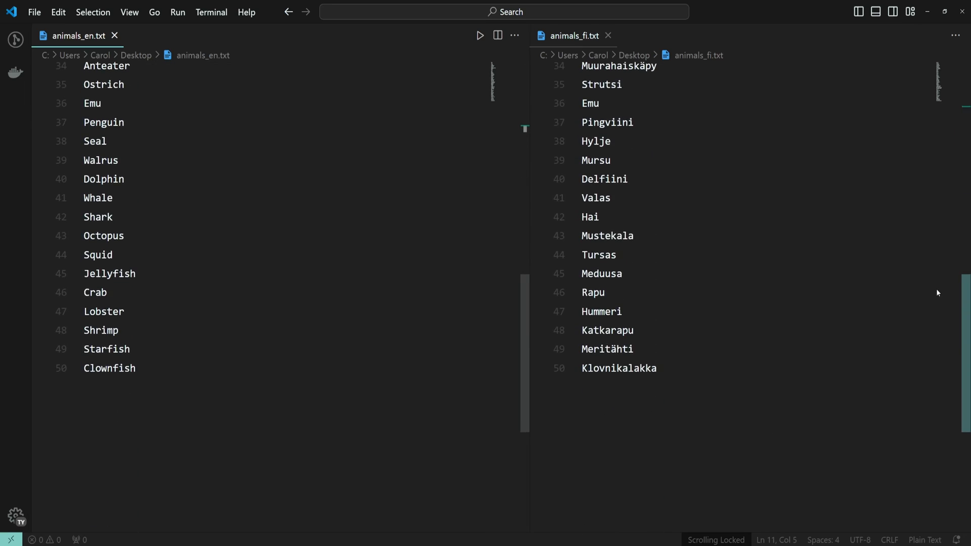
pyautogui.scroll(3)
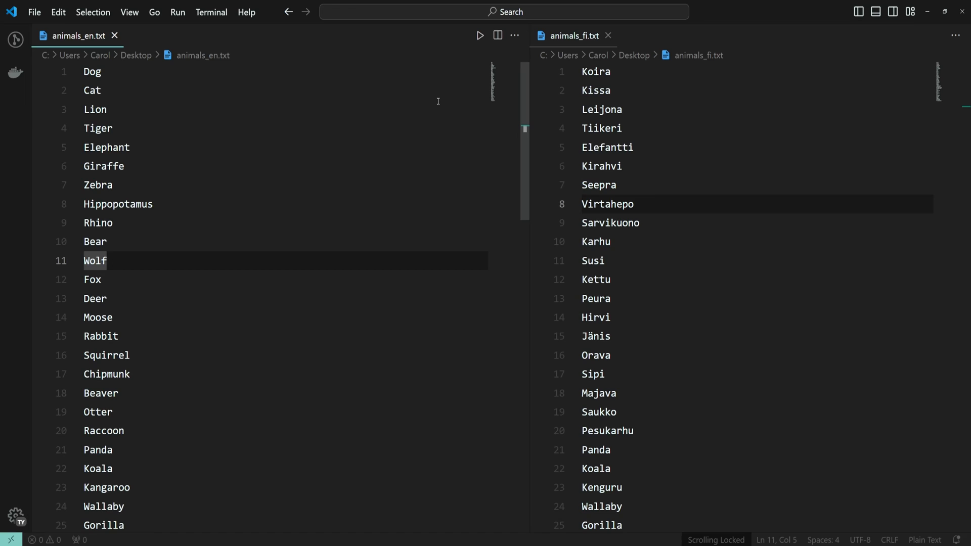
# Scroll the Finnish list on its own while the English list stays put
pyautogui.press('ctrl+shift+p')
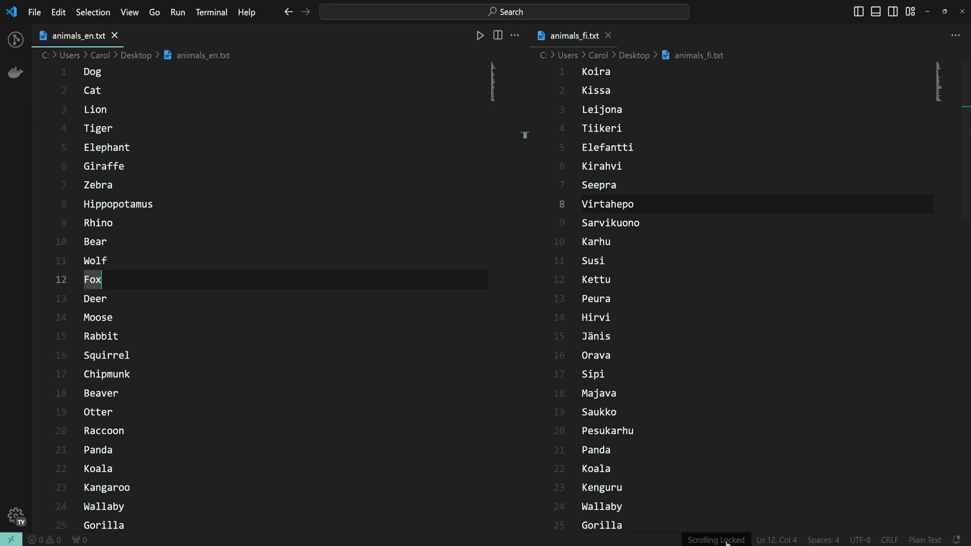
pyautogui.moveTo(716, 539)
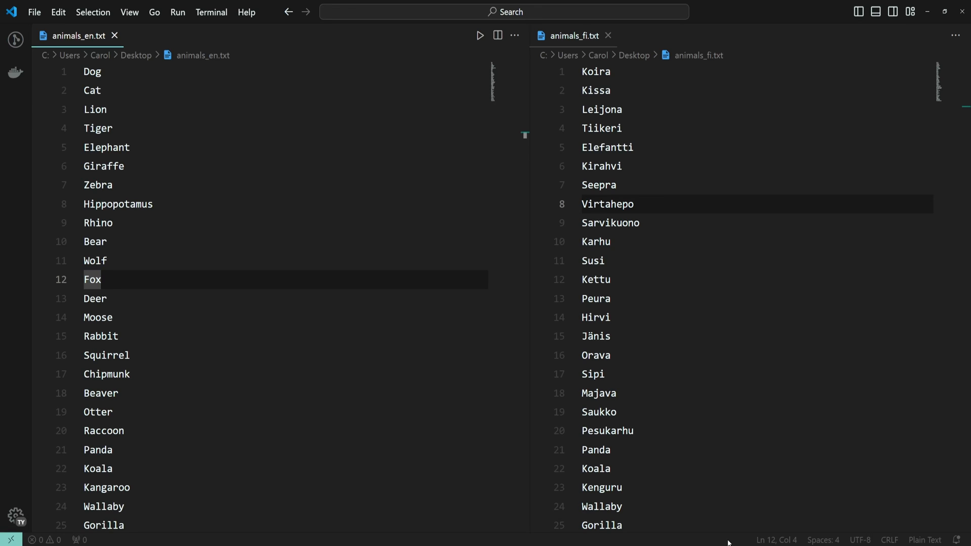
pyautogui.scroll(-3)
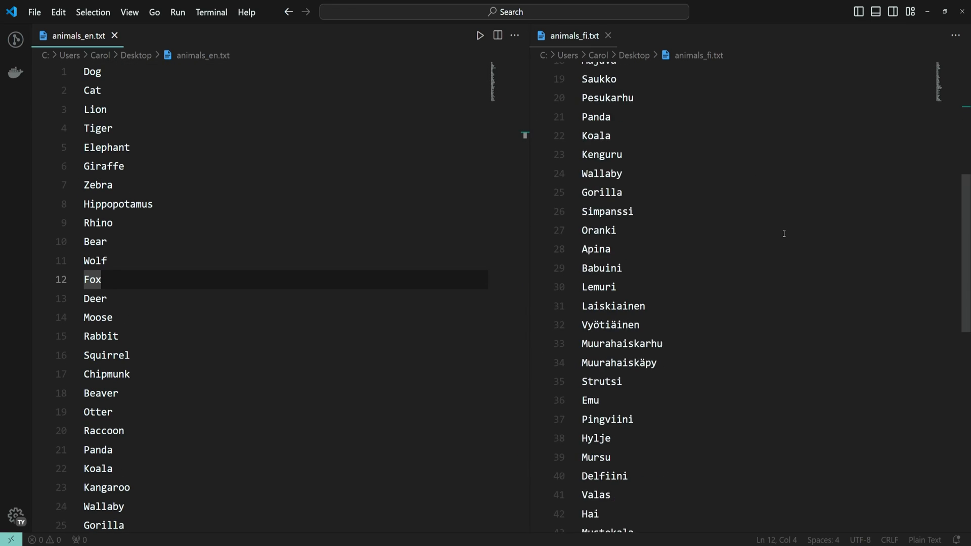
pyautogui.scroll(3)
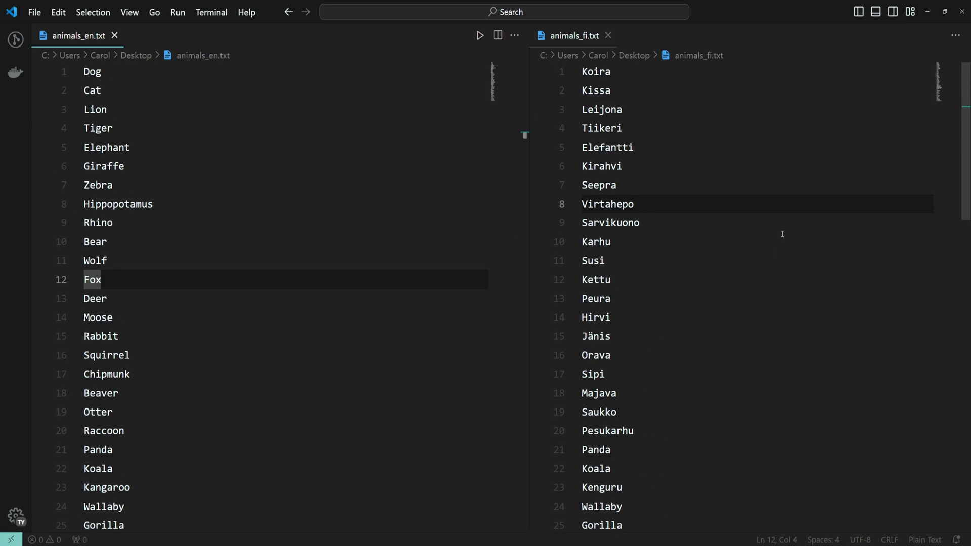
pyautogui.click(322, 185)
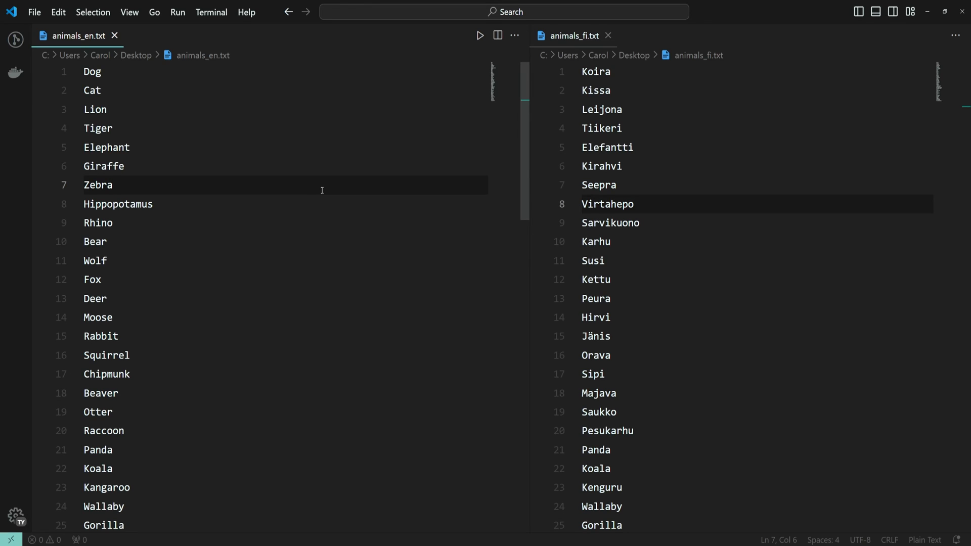
# Run 'Preferences: Open Keyboard Shortcuts' from the command palette
pyautogui.press('ctrl+shift+p')
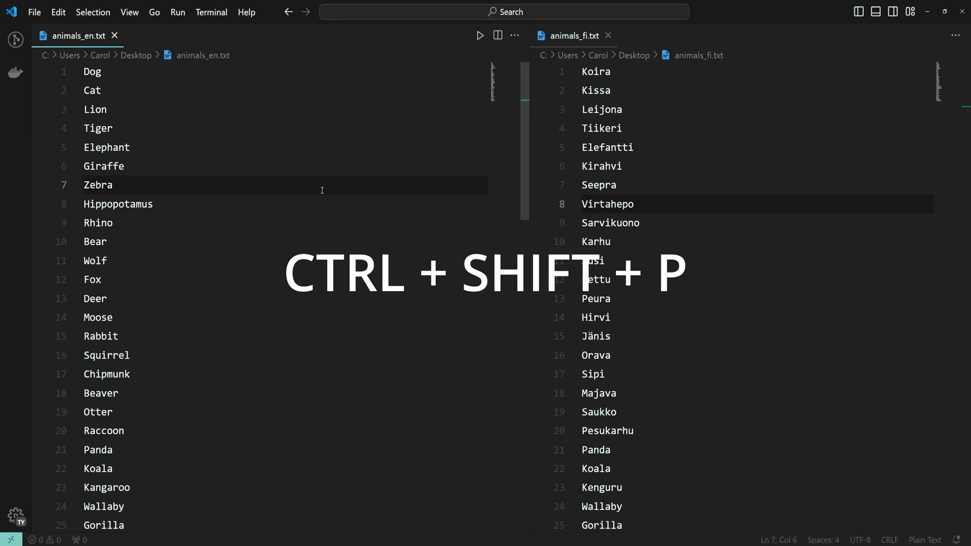
pyautogui.press('ctrl+shift+p')
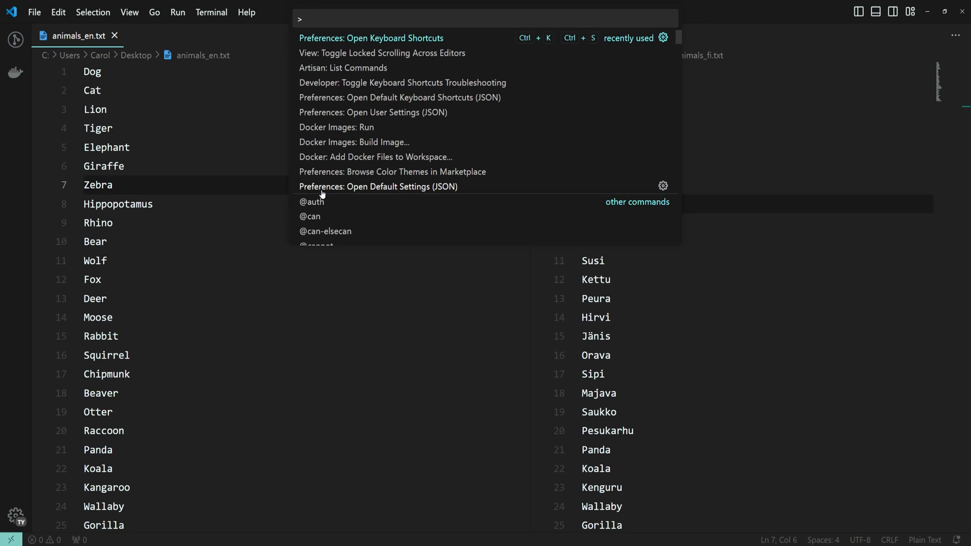
pyautogui.moveTo(374, 26)
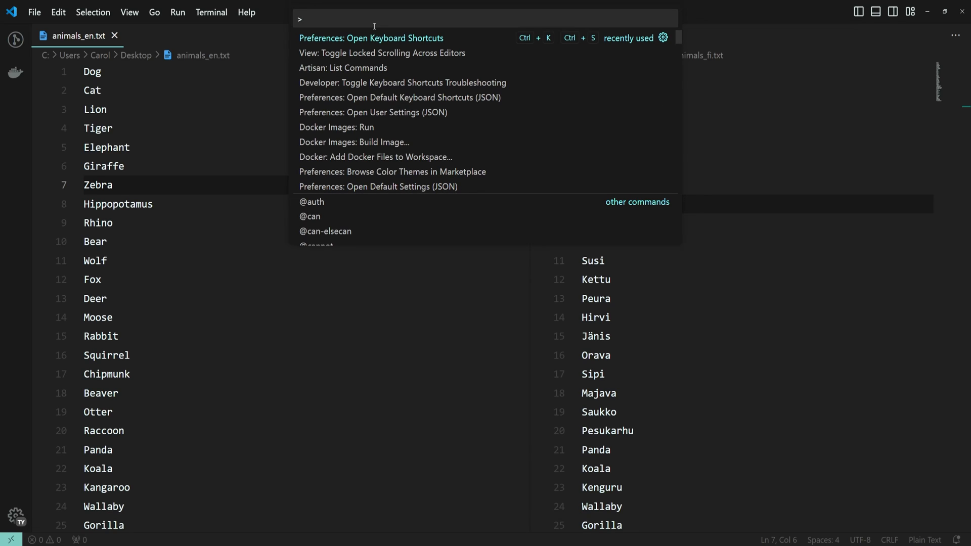
pyautogui.moveTo(425, 42)
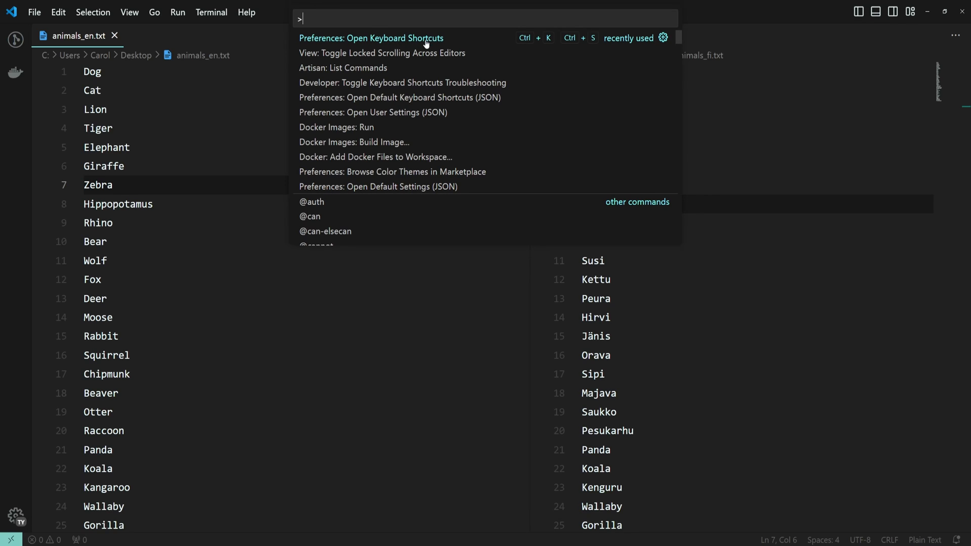
pyautogui.click(372, 38)
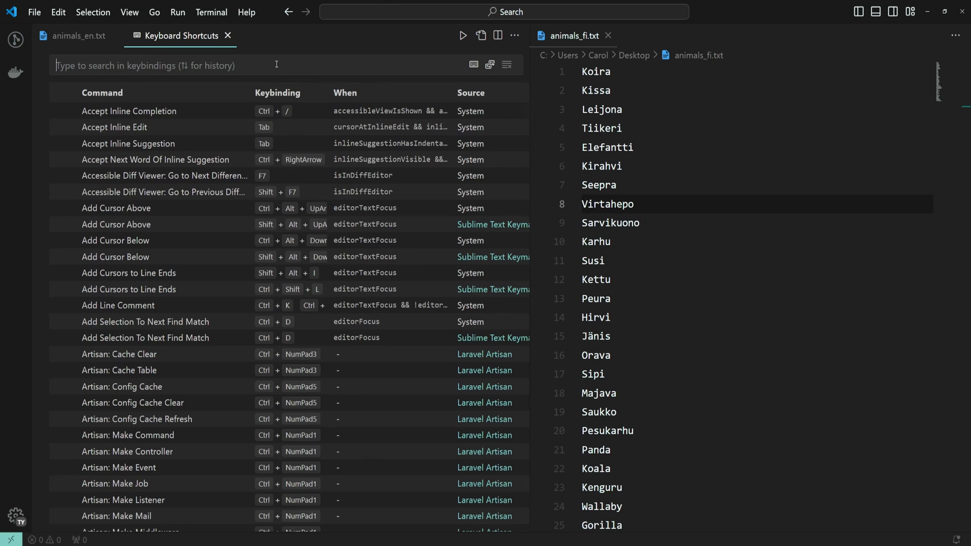
# Filter the keybindings list for workbench.action.holdLockedScrolling
pyautogui.write('workbench.actio')
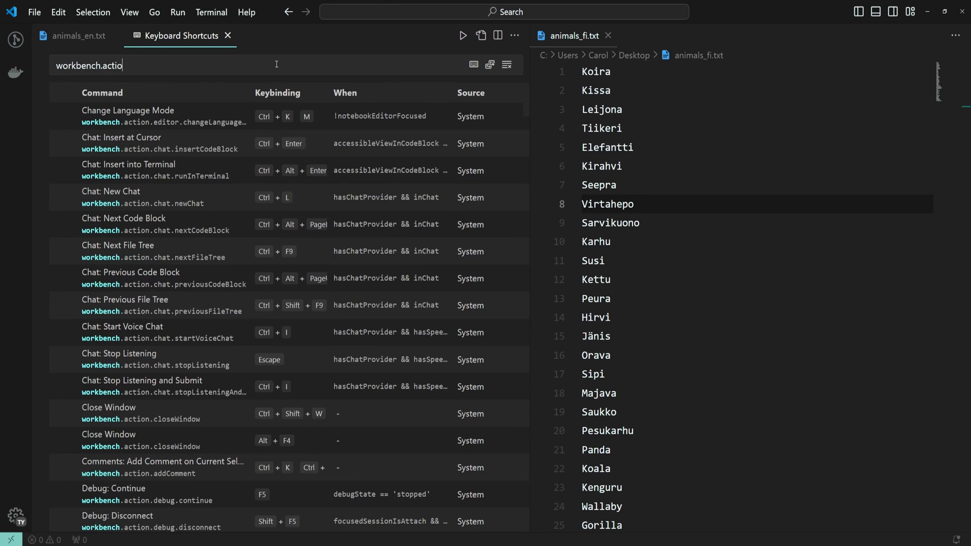
pyautogui.write('n.hold')
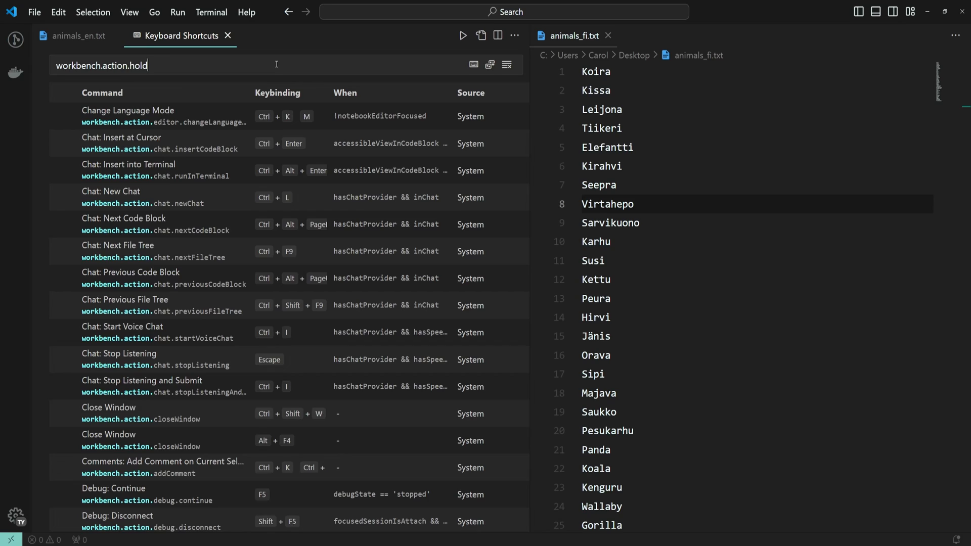
pyautogui.write('LockedScro')
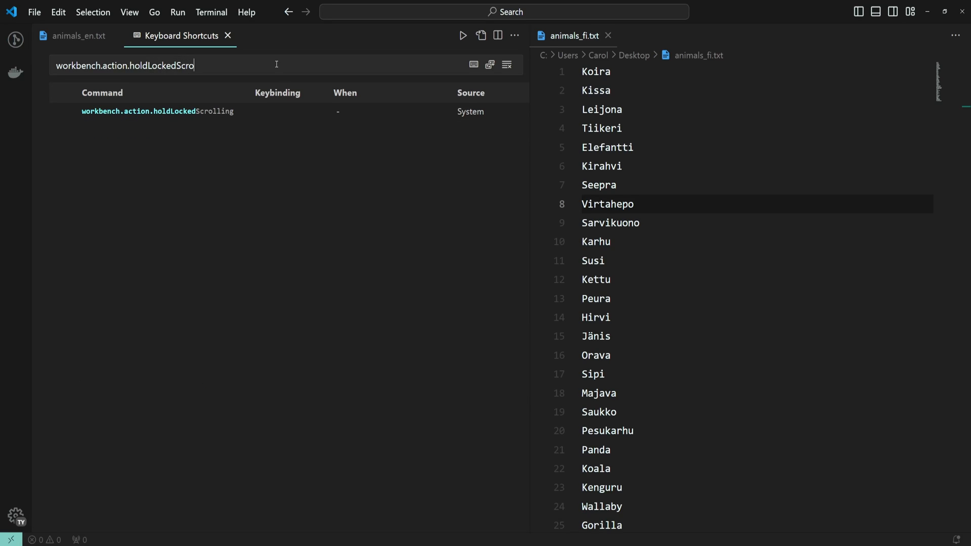
pyautogui.write('lling')
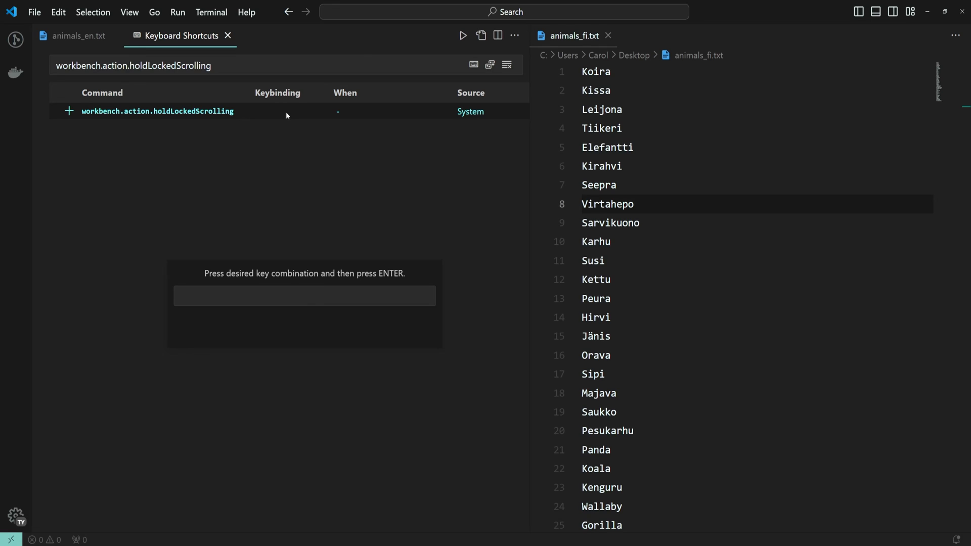
# Enter Shift+DownArrow as the key combination for holdLockedScrolling
pyautogui.press('Shift+Down')
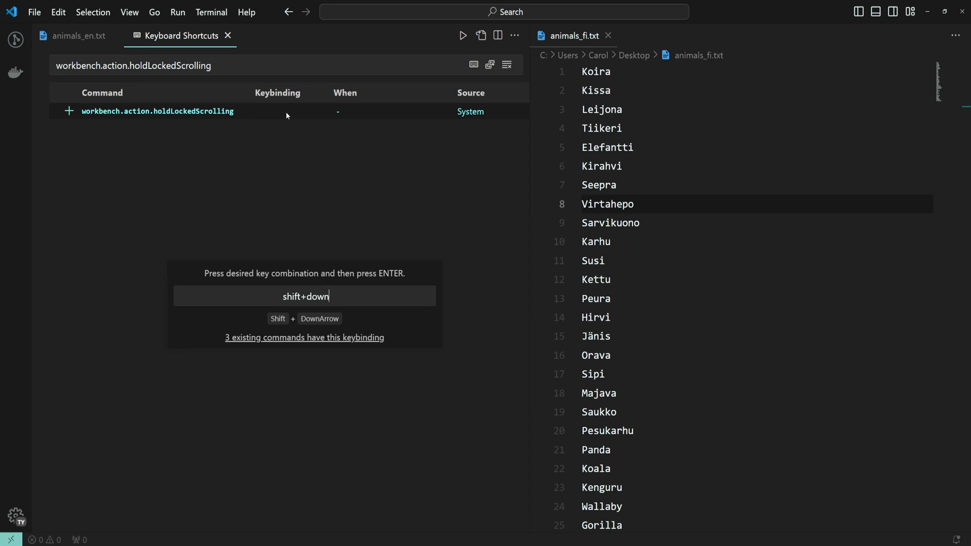
pyautogui.press('Escape')
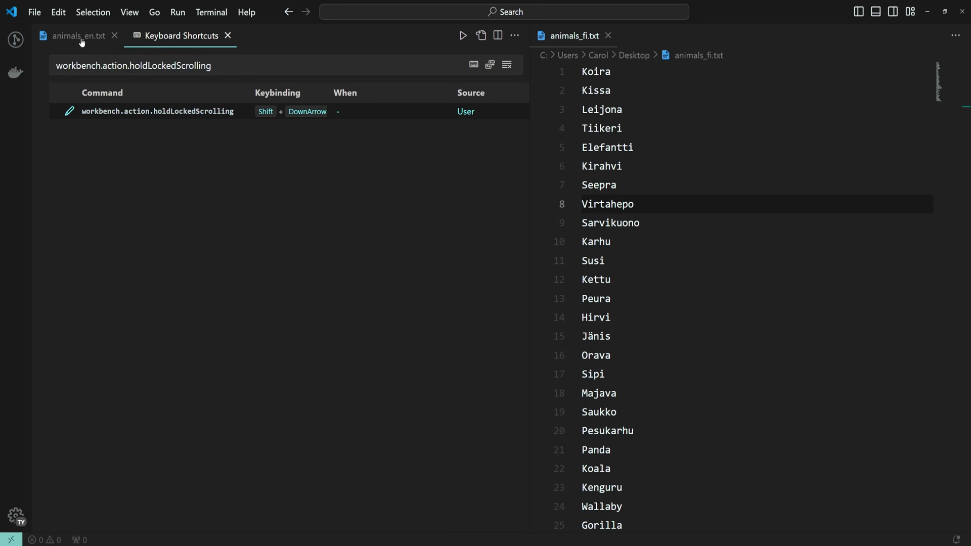
# Switch back to the animals_en.txt tab
pyautogui.click(79, 35)
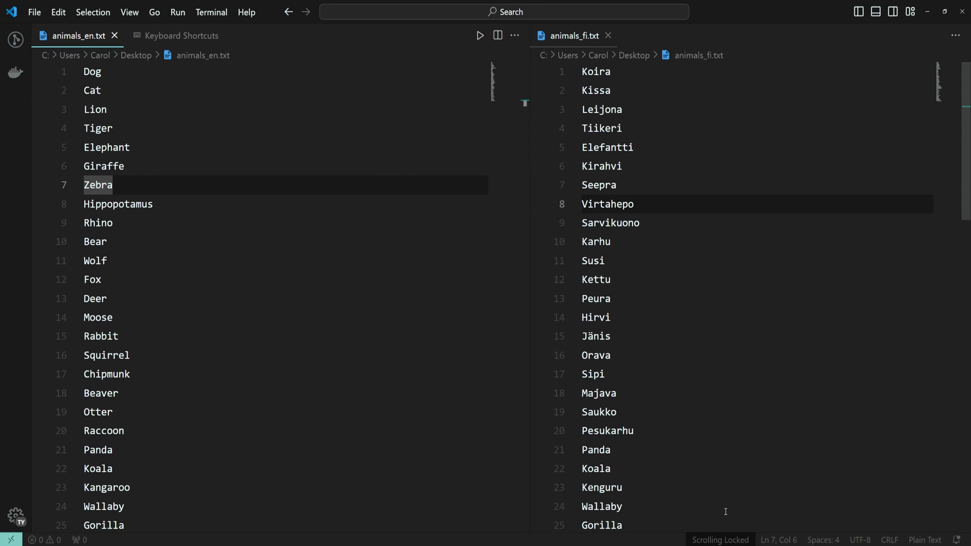
pyautogui.moveTo(720, 540)
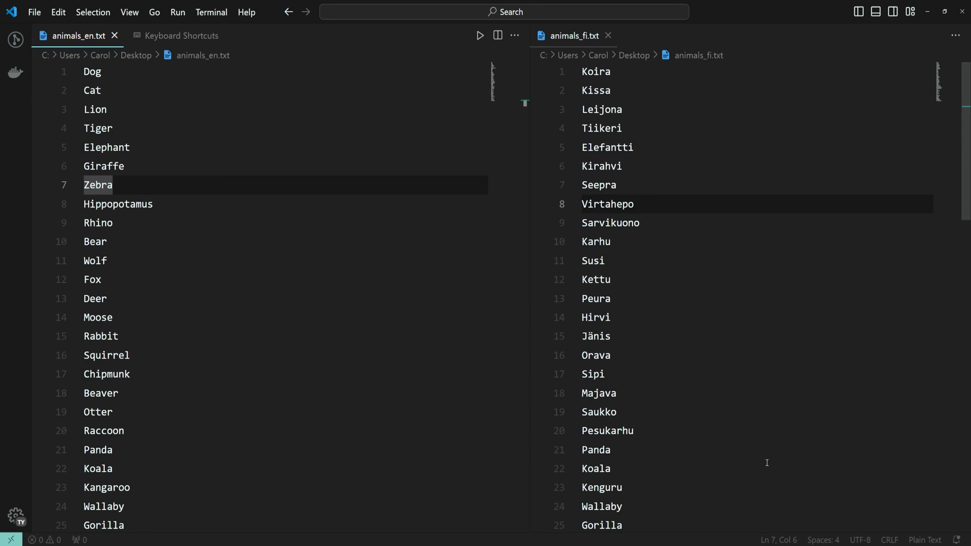
pyautogui.moveTo(739, 541)
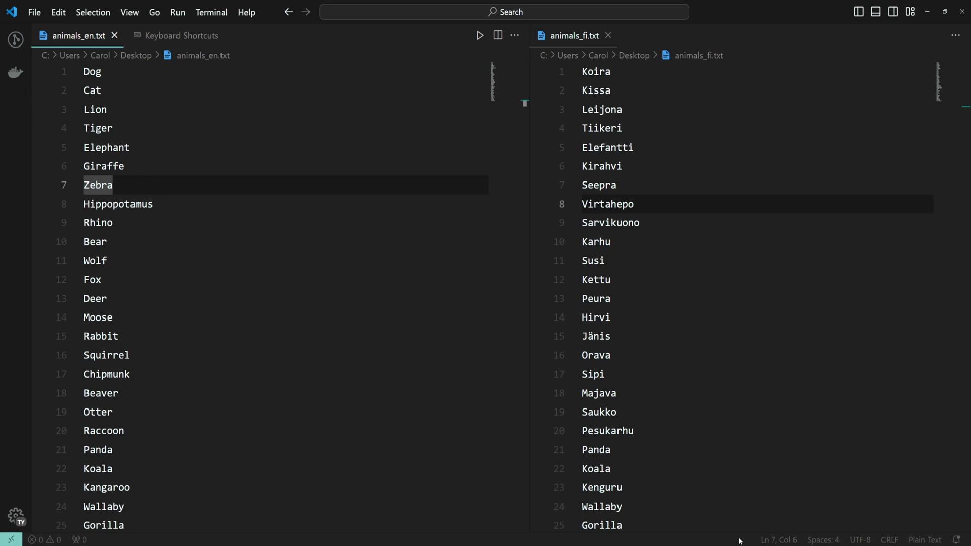
pyautogui.moveTo(734, 540)
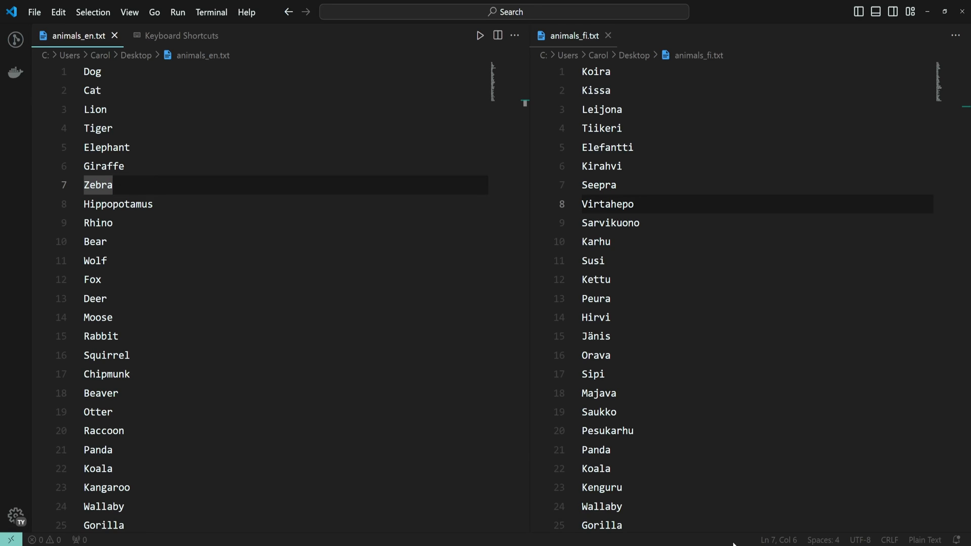
pyautogui.moveTo(398, 233)
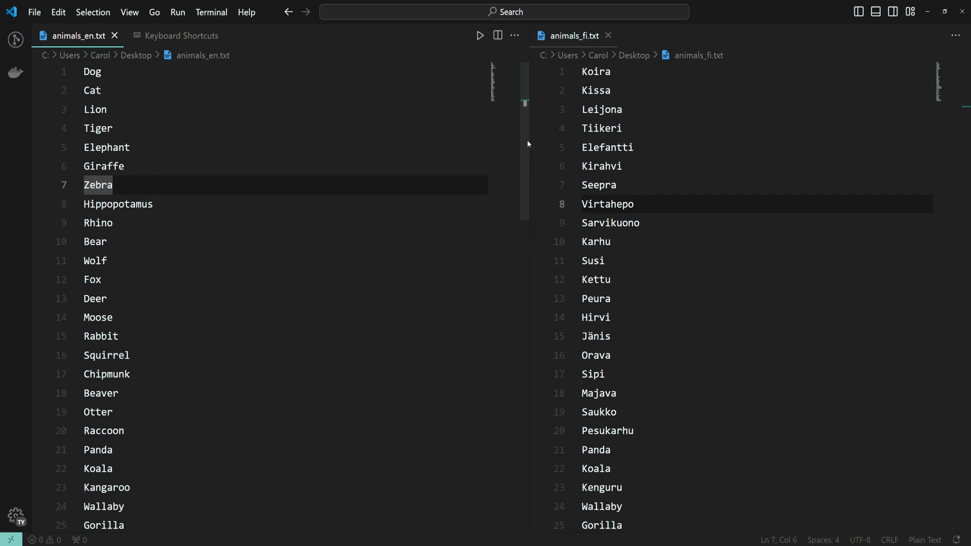
pyautogui.moveTo(841, 114)
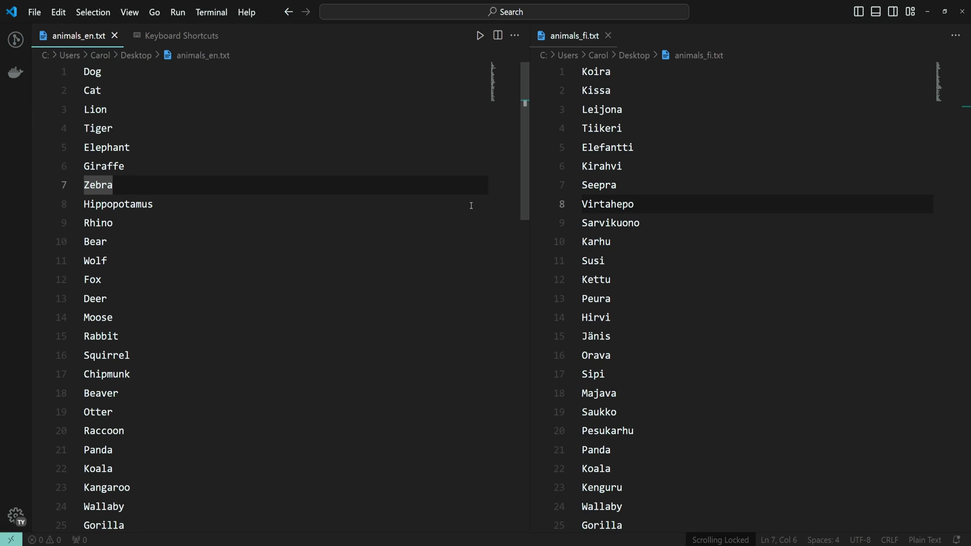
pyautogui.moveTo(524, 115)
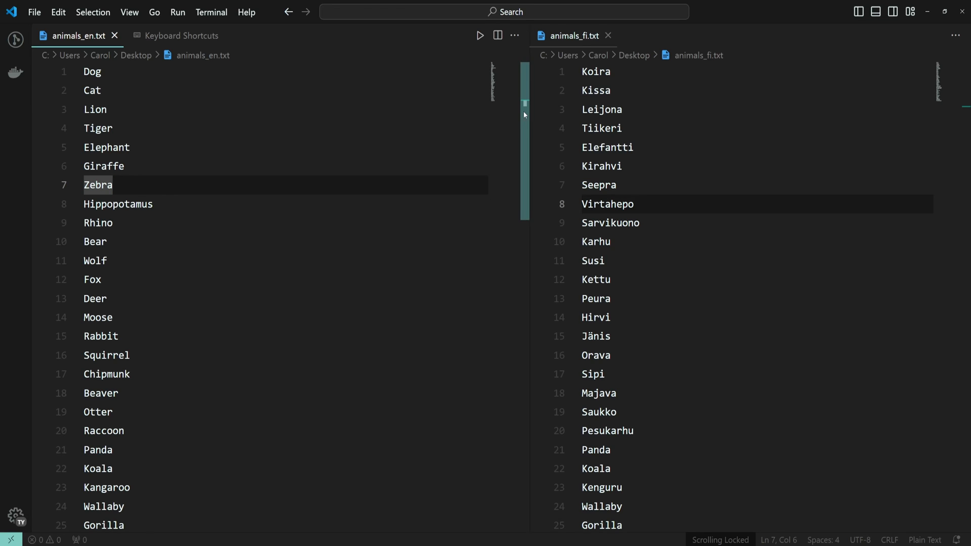
# Scroll the locked editors so both lists reach line 50 together
pyautogui.scroll(-3)
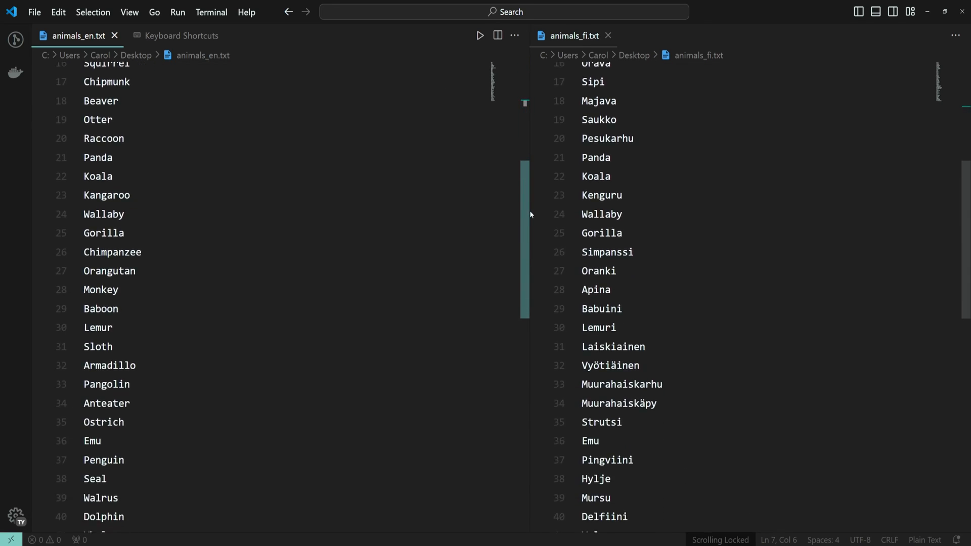
pyautogui.scroll(-3)
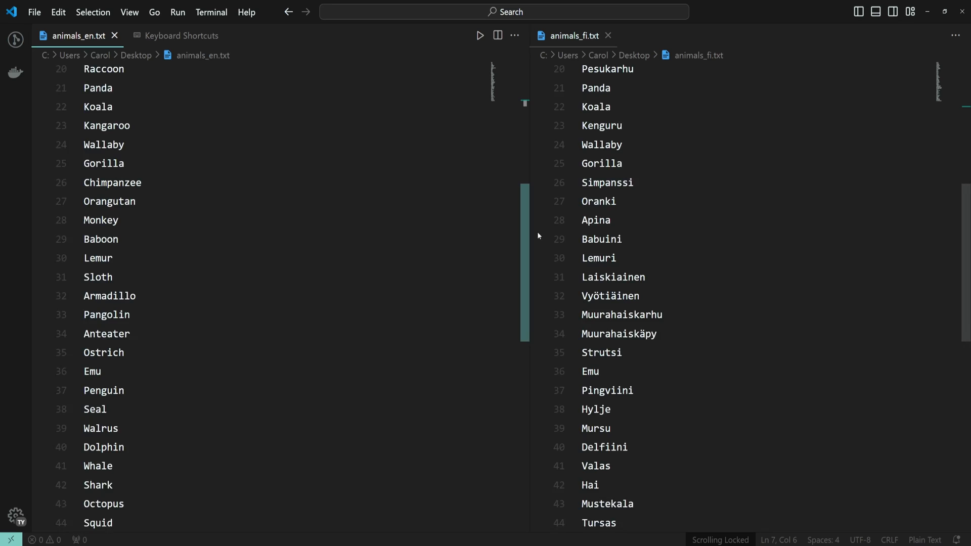
pyautogui.scroll(3)
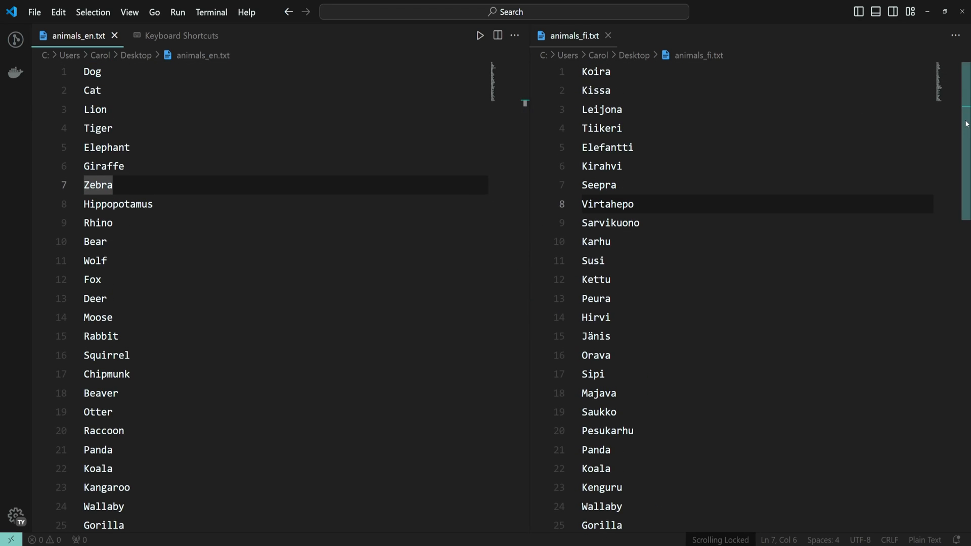
pyautogui.scroll(-3)
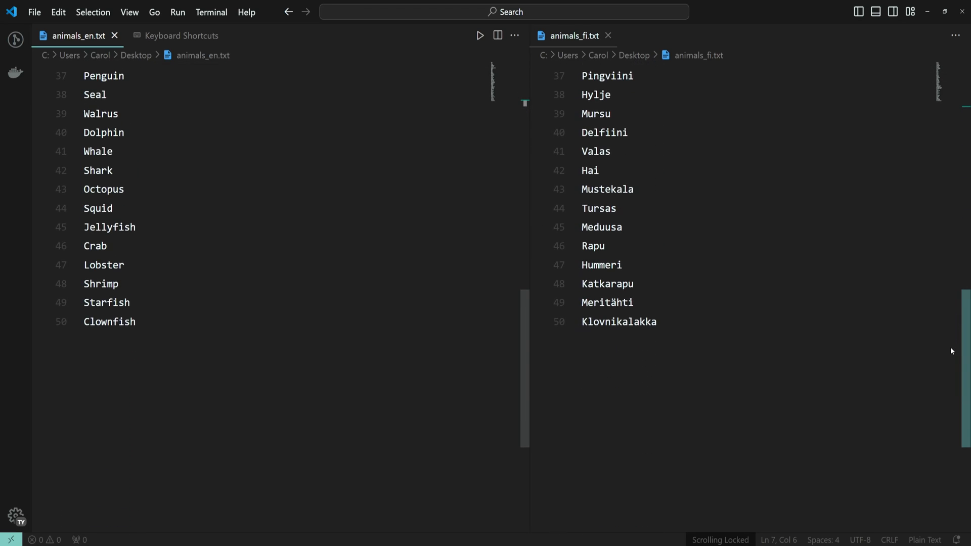